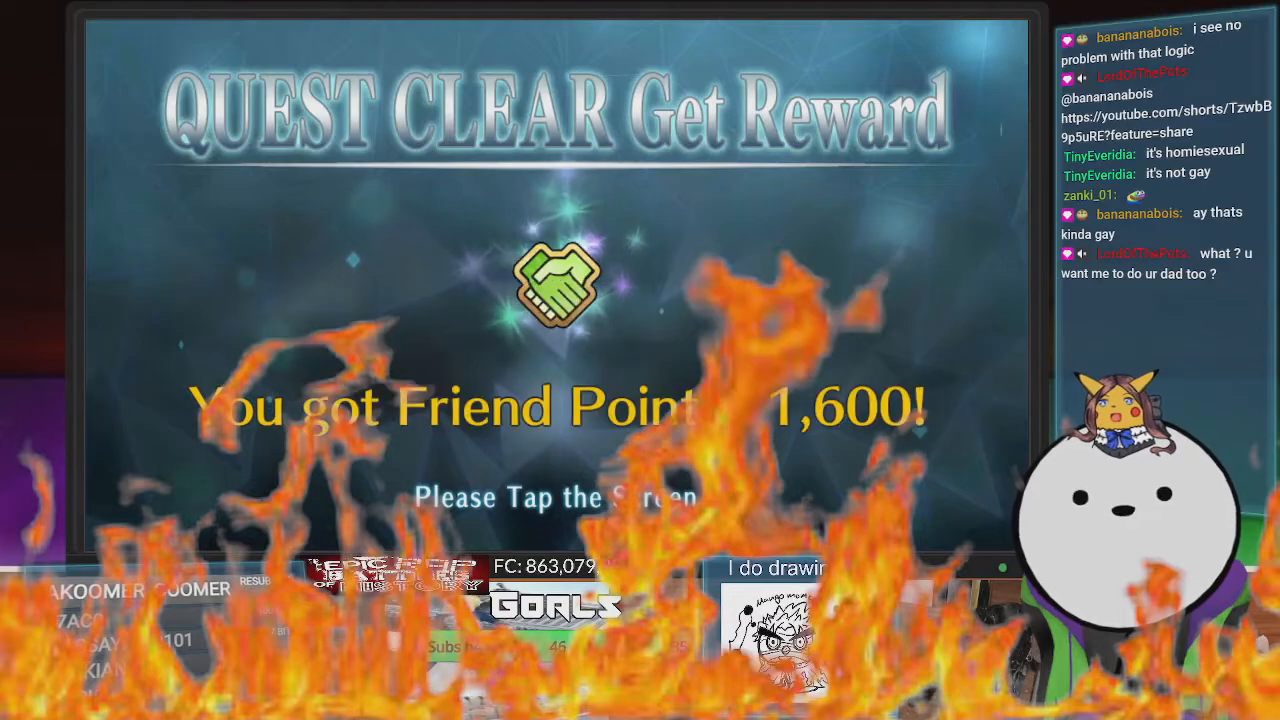
Dismiss the Quest Clear screen awarding 1,600 Friend Points.
click(550, 300)
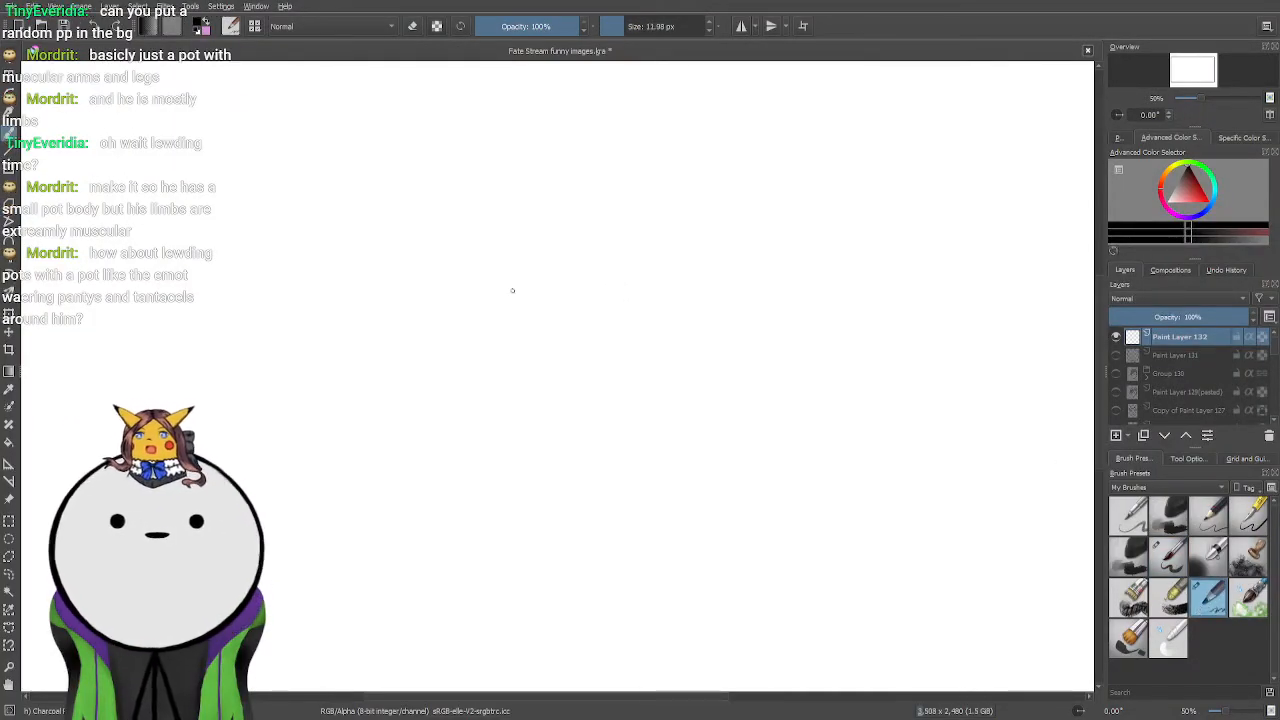
Sketch the pot outline and its muscular raised arms with the charcoal pencil.
drag(512, 290, 603, 297)
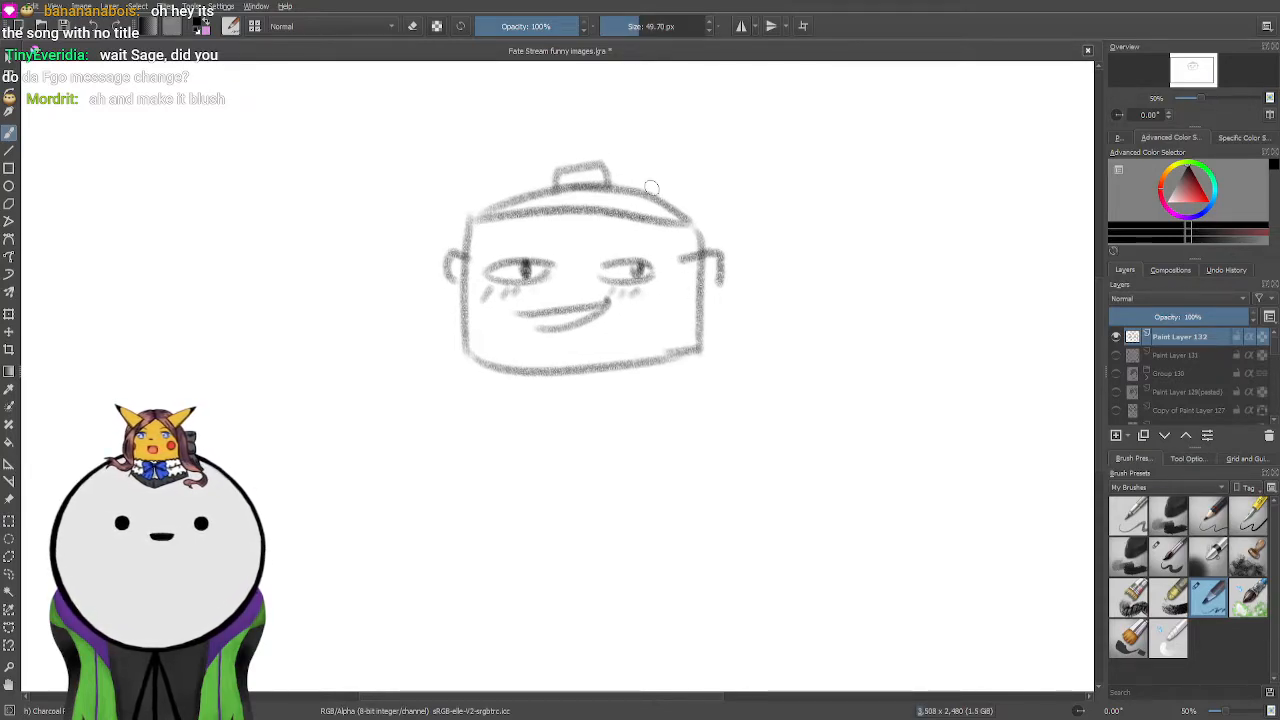
drag(470, 360, 437, 463)
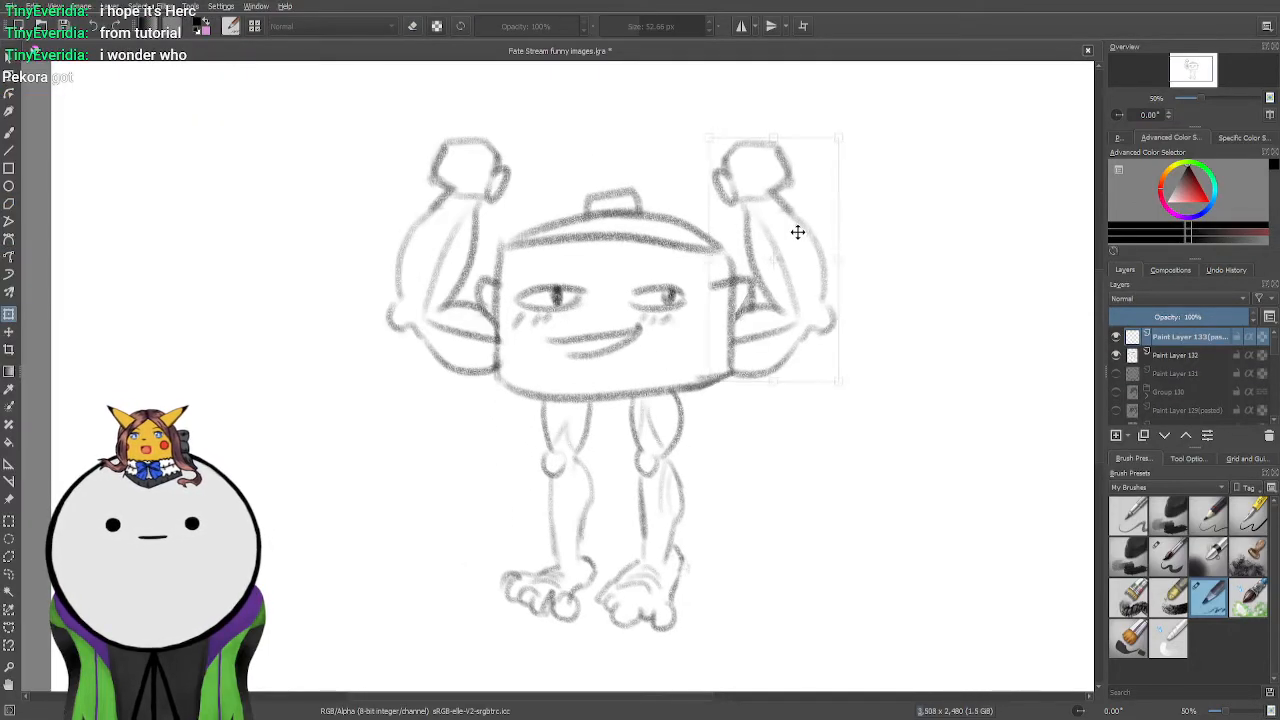
Sketch curling tentacles around the pot's arms.
drag(797, 232, 787, 260)
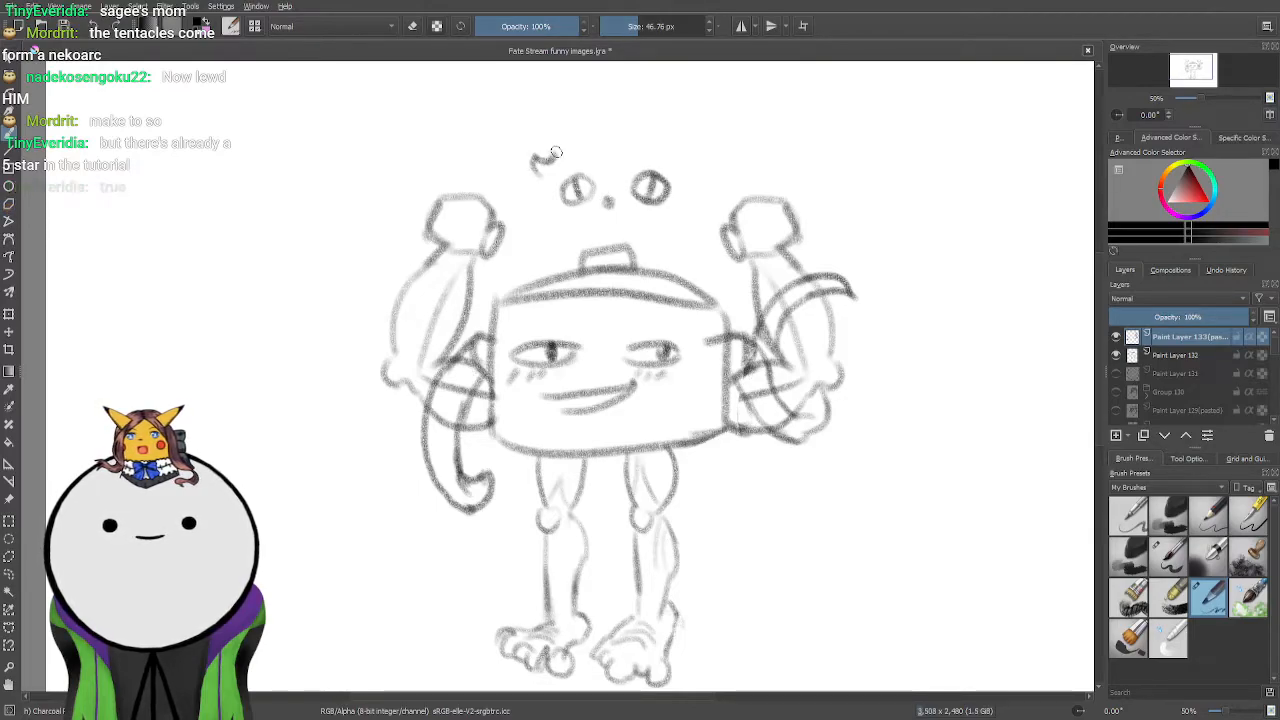
Draw the small figure's wavy hair and face outline above the pot.
drag(540, 165, 700, 160)
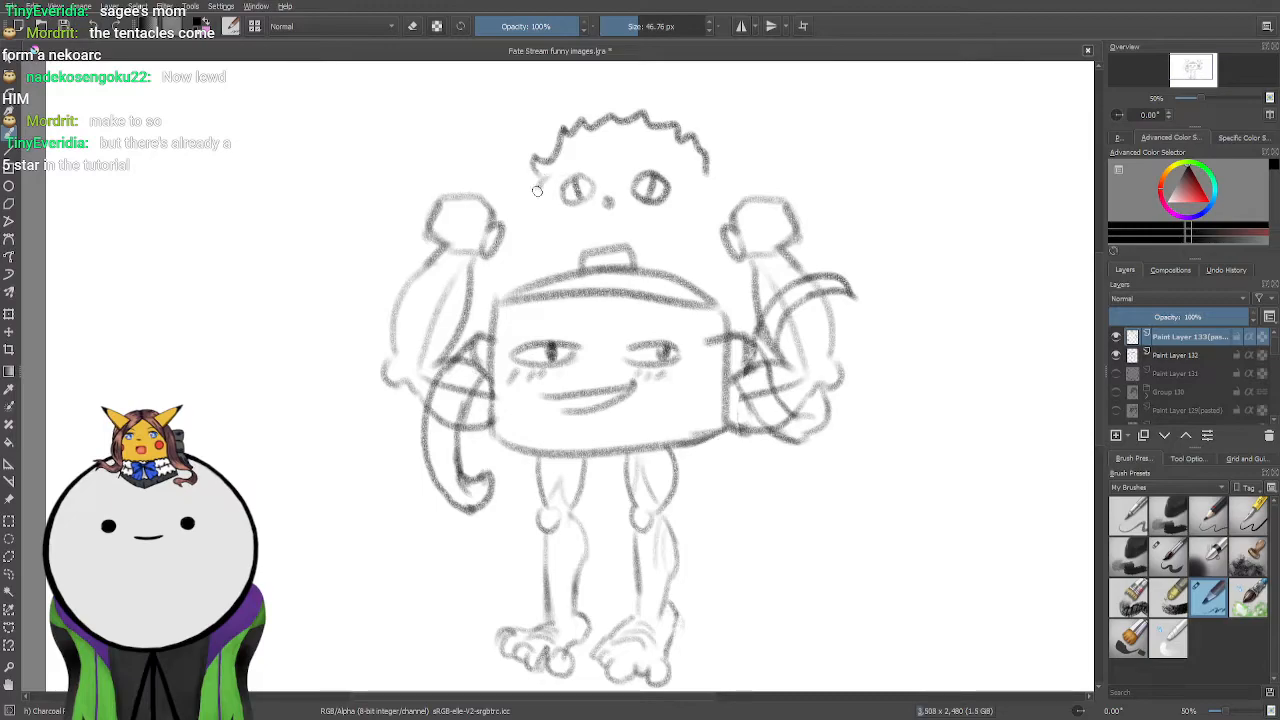
drag(537, 190, 553, 228)
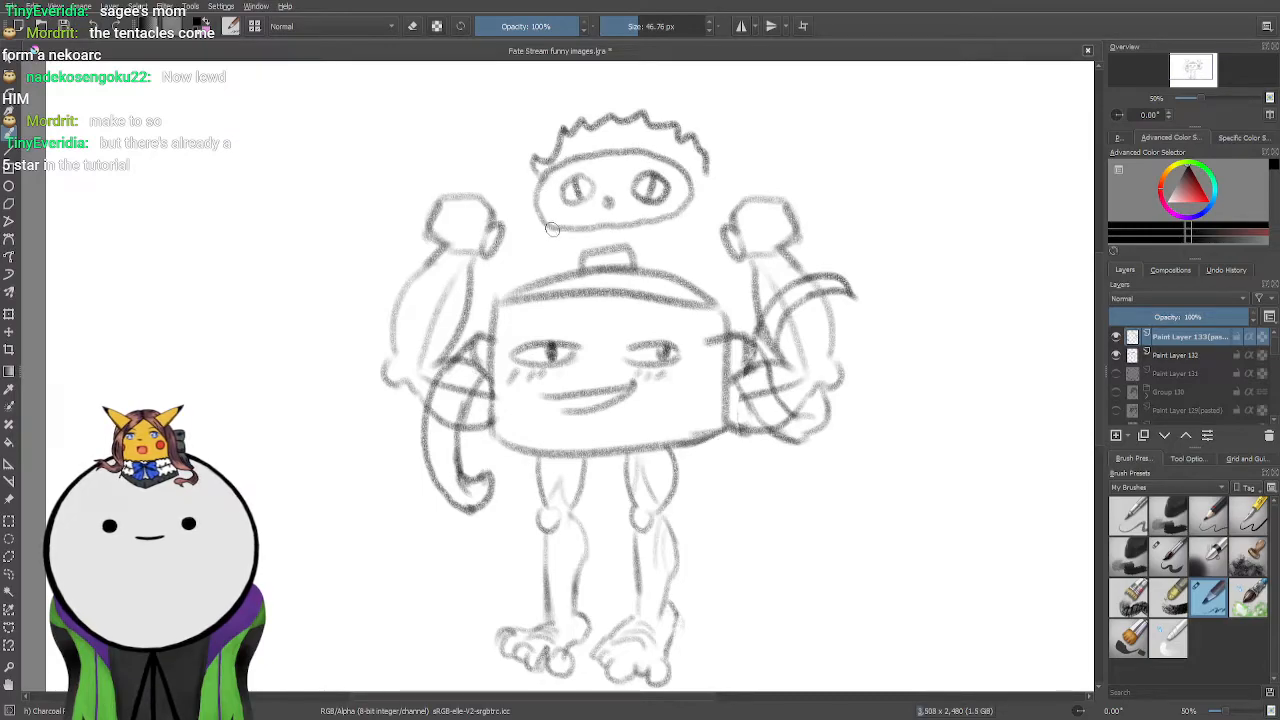
drag(545, 230, 660, 220)
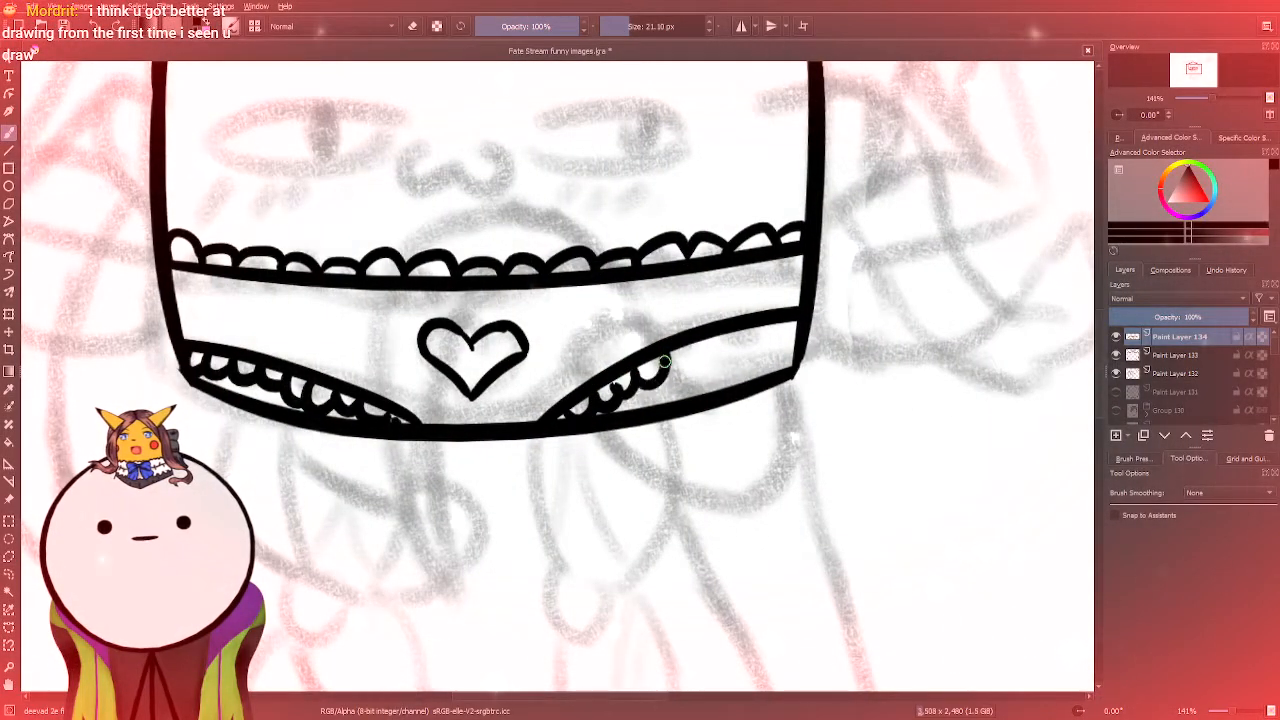
Ink the frilly trim of the pot's underwear.
drag(650, 370, 760, 330)
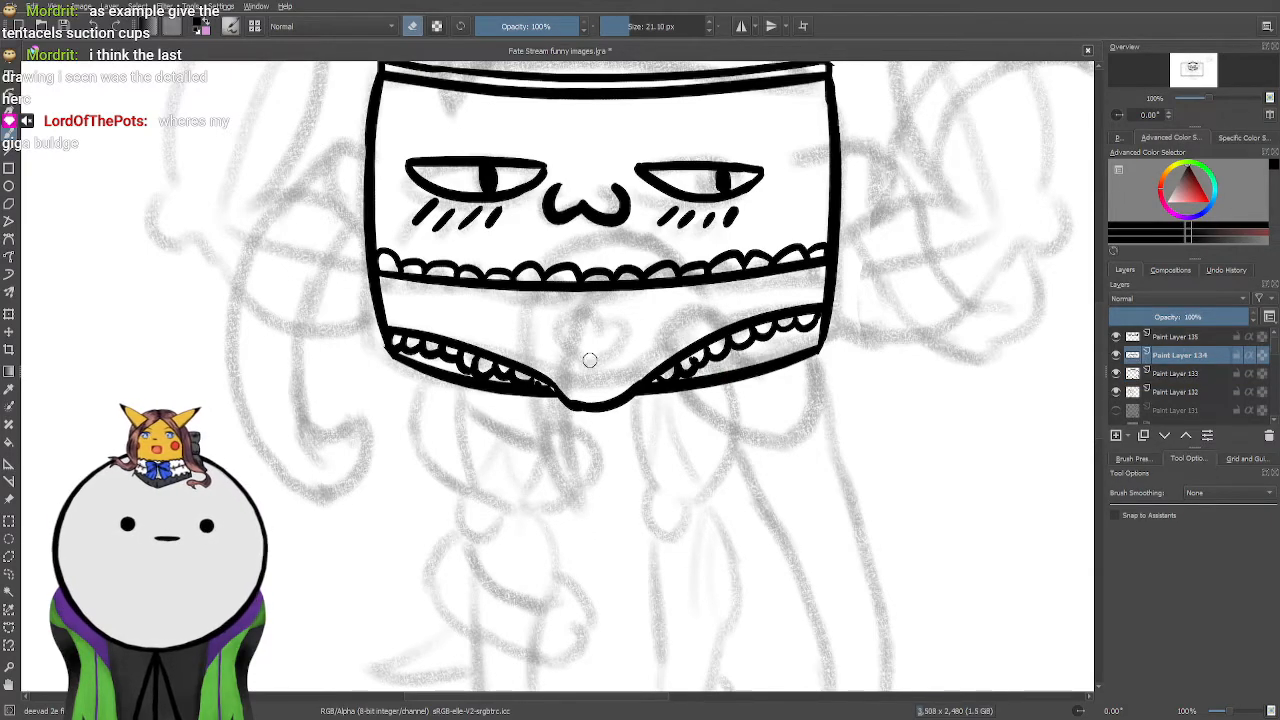
drag(550, 320, 630, 380)
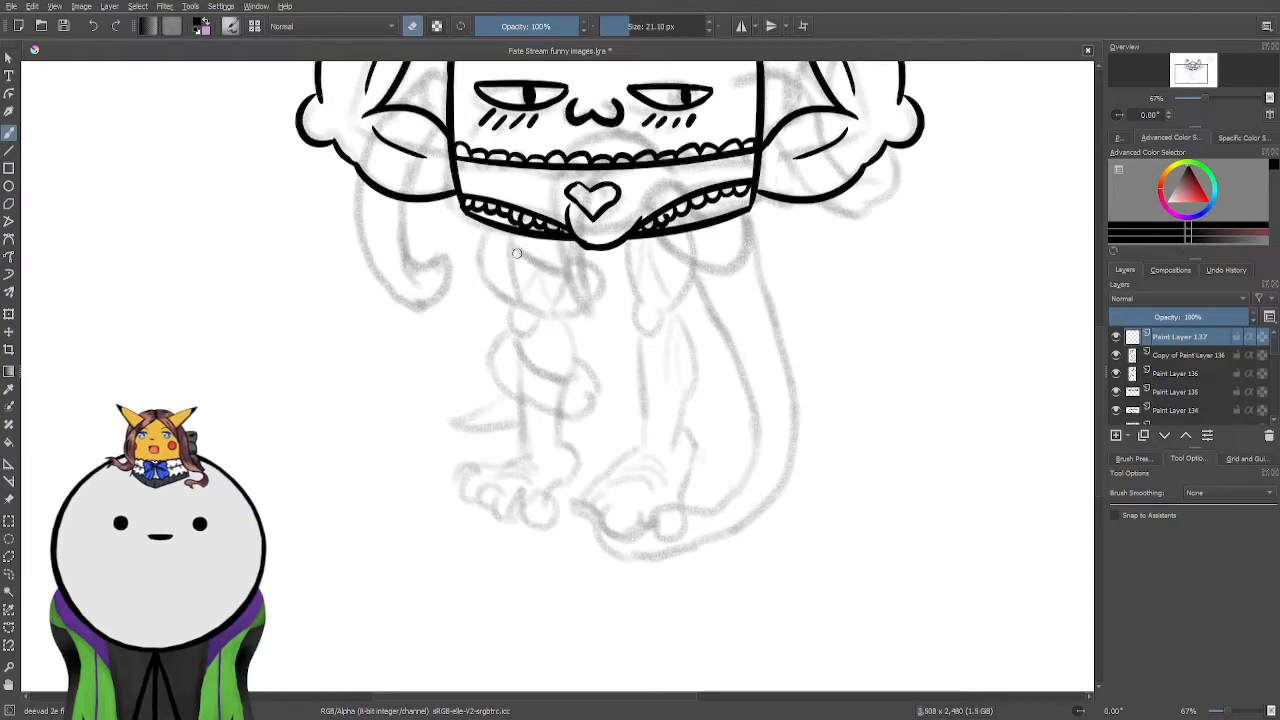
Ink the left leg outline and the toes of its foot.
drag(517, 253, 559, 446)
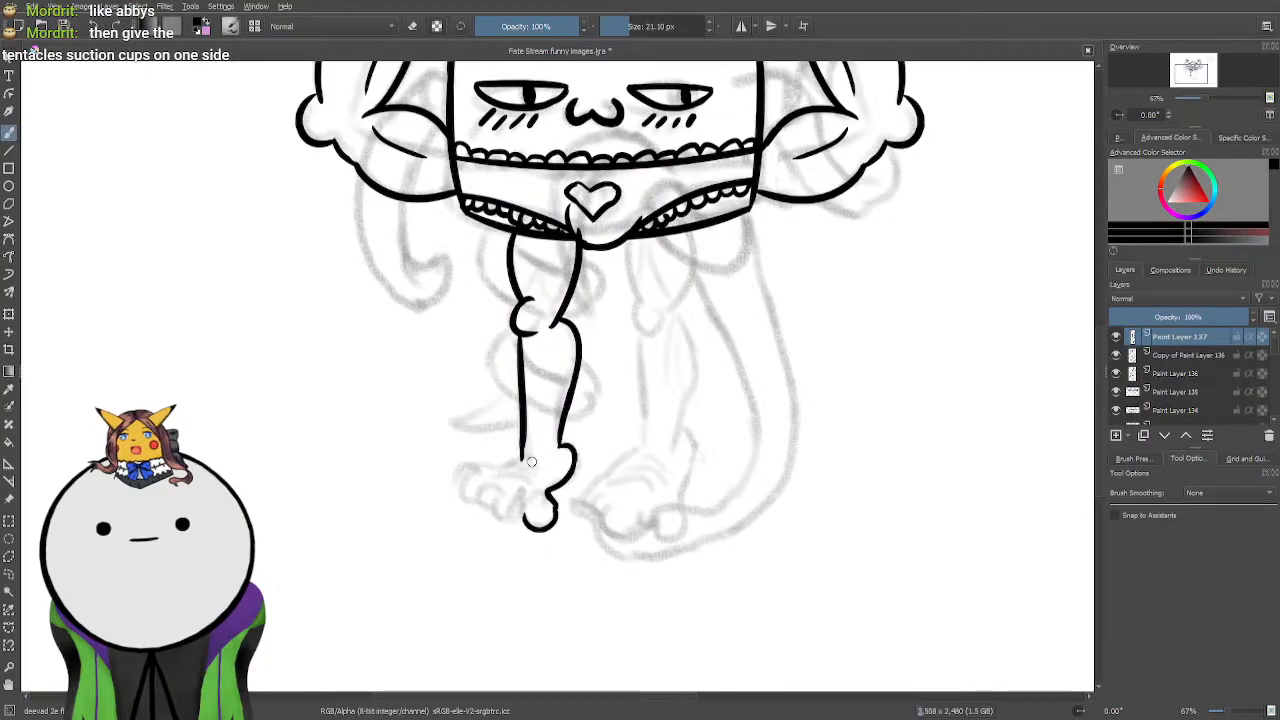
drag(532, 461, 490, 500)
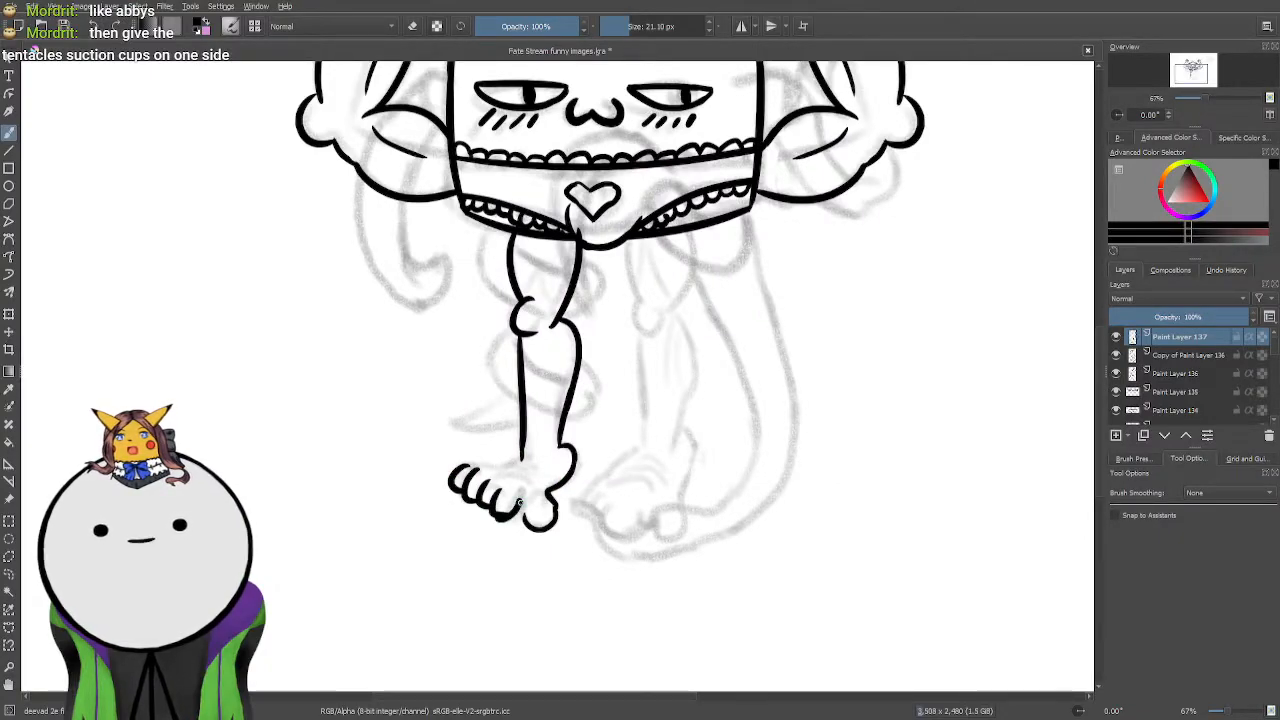